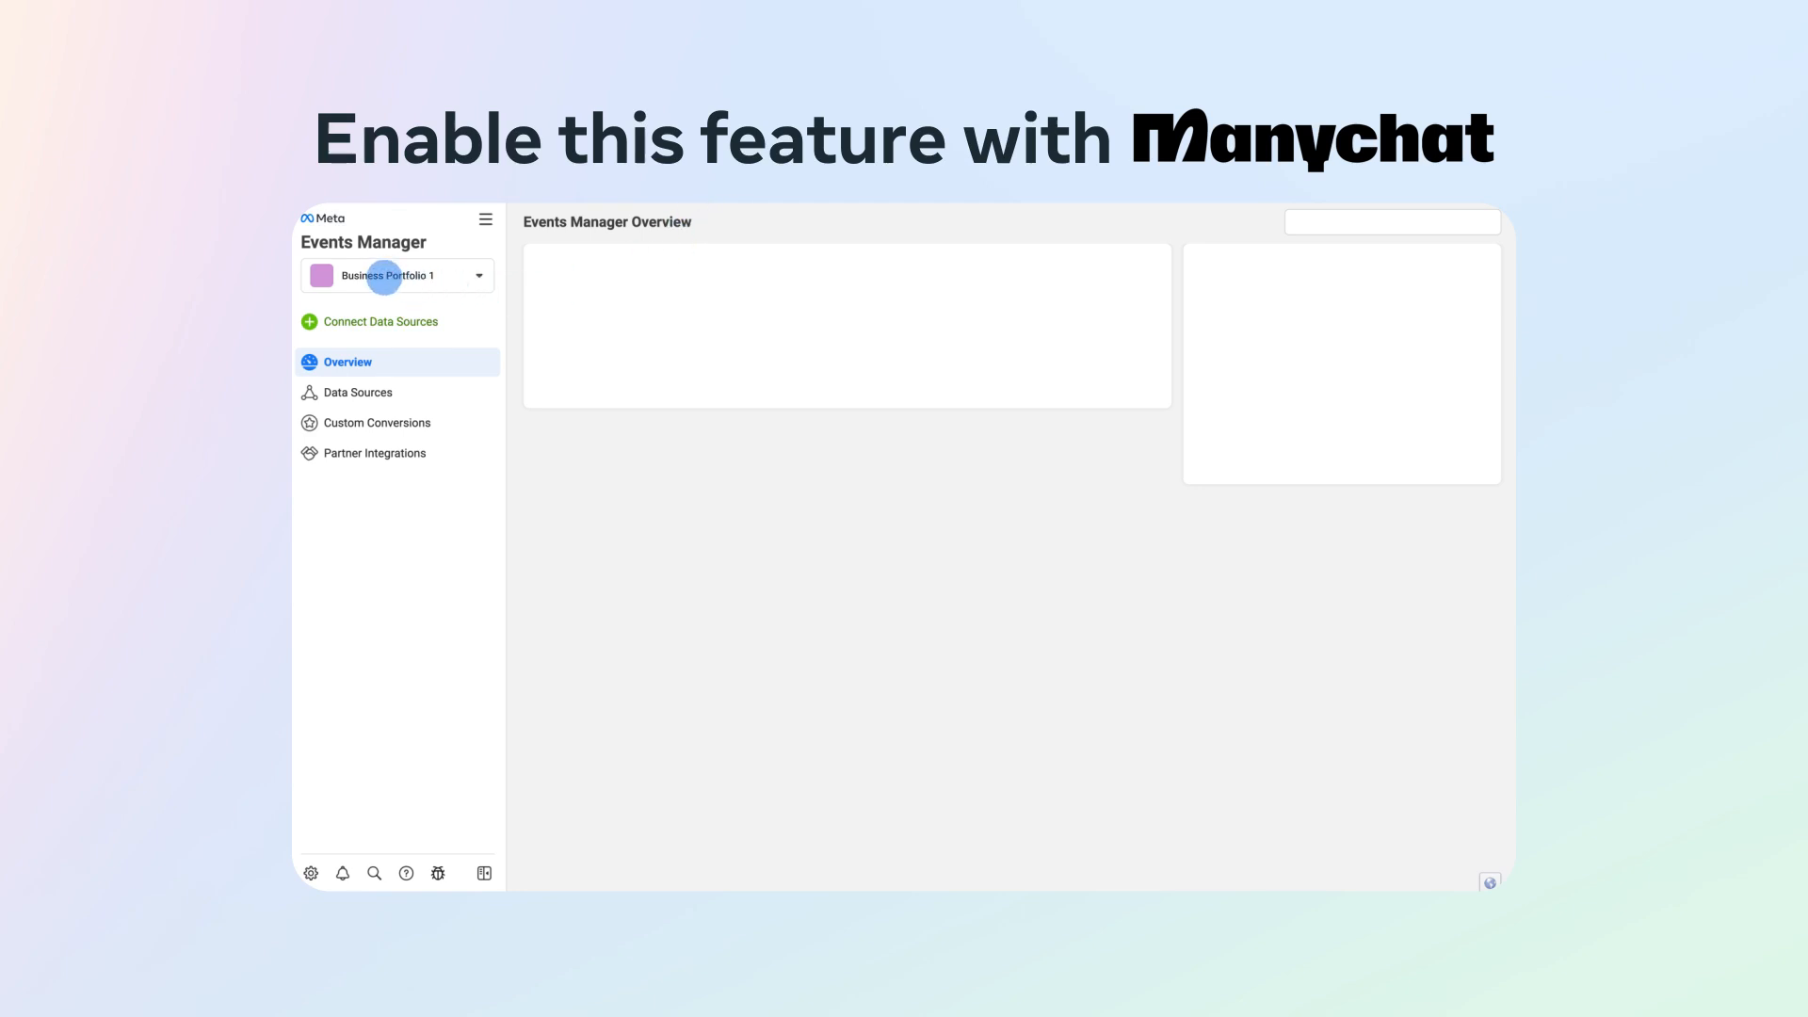
Make Business Portfolio 2 the active portfolio from the sidebar portfolio list
left_click(395, 275)
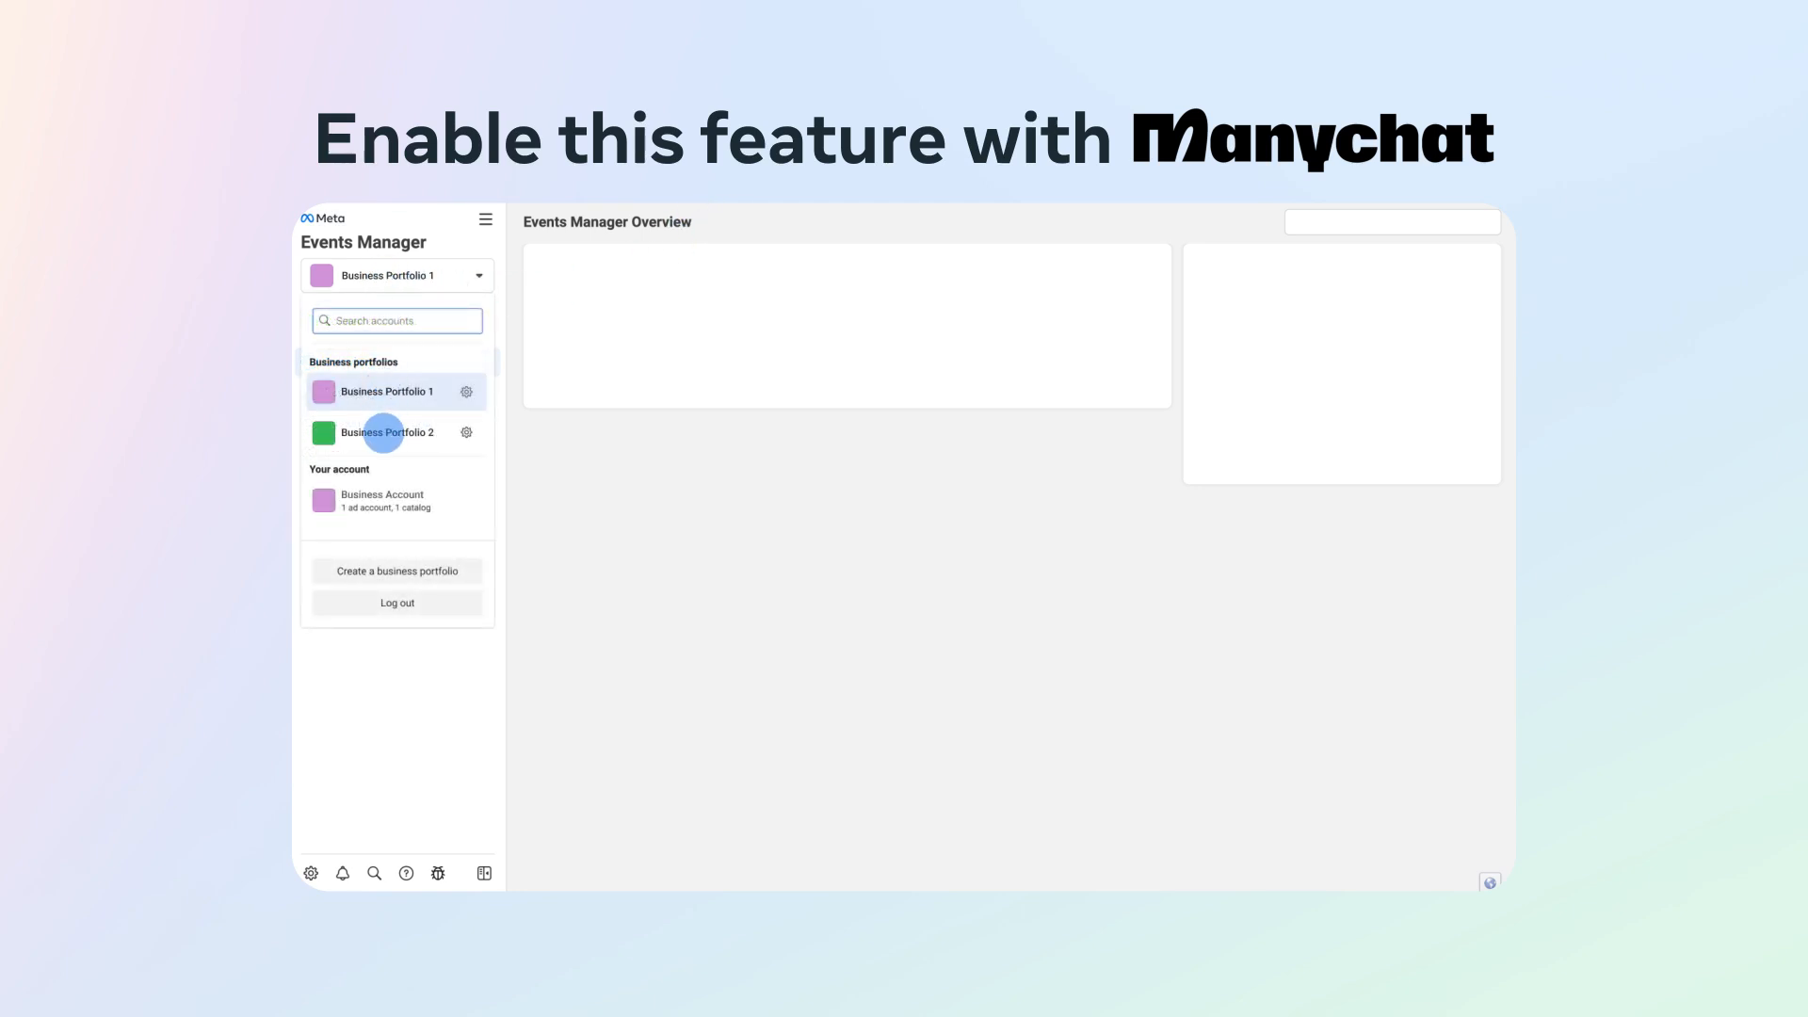
left_click(387, 431)
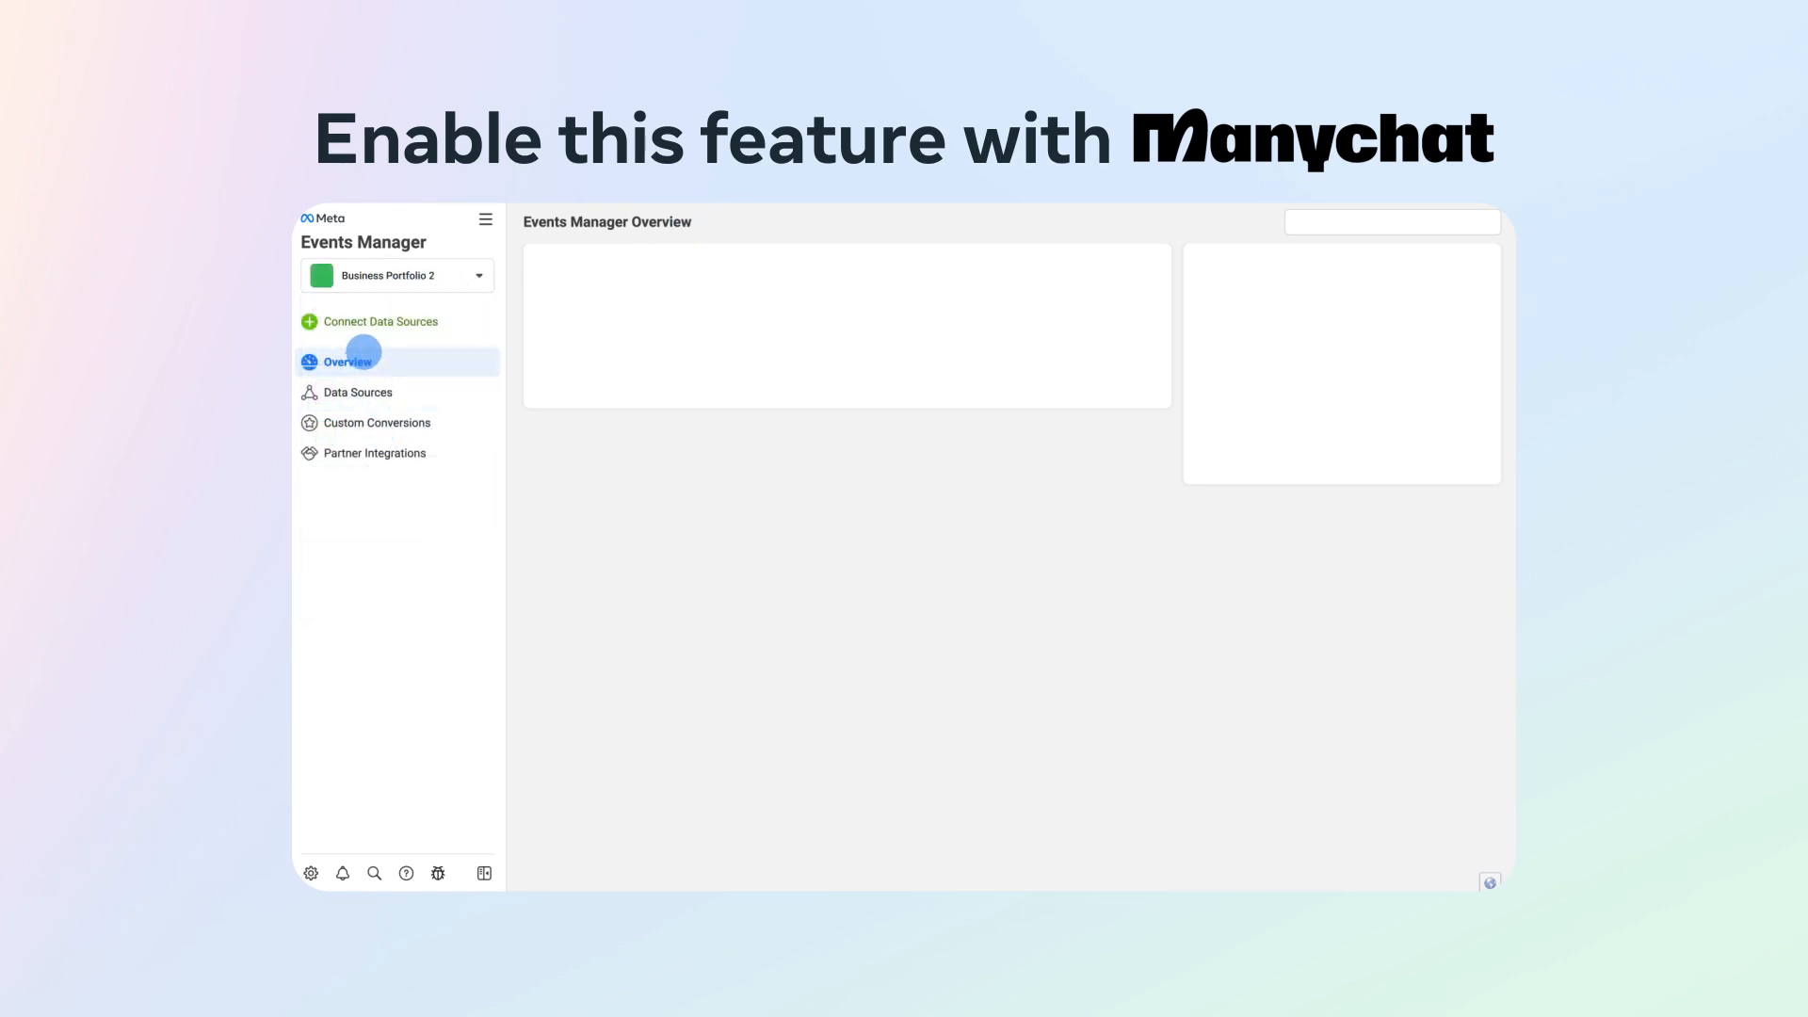
Start a new Messaging data source sharing chat data from an Instagram account, up to the connection-path choice
left_click(382, 320)
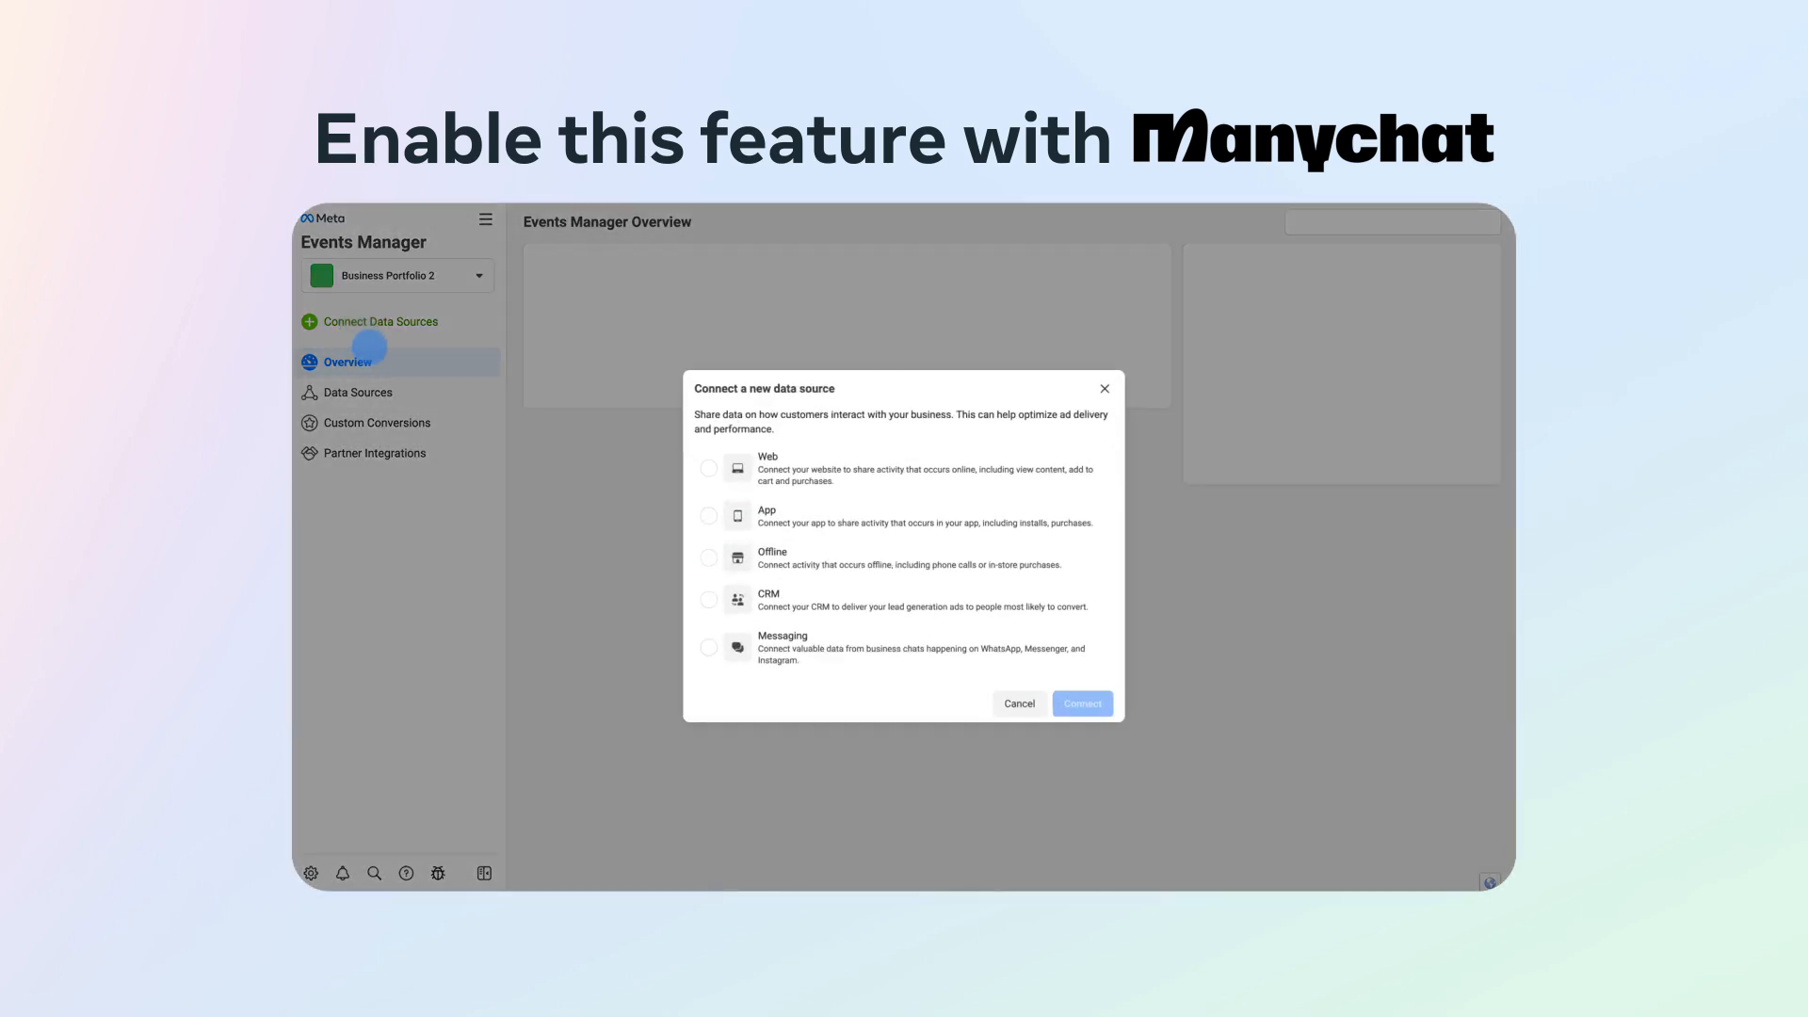
left_click(708, 646)
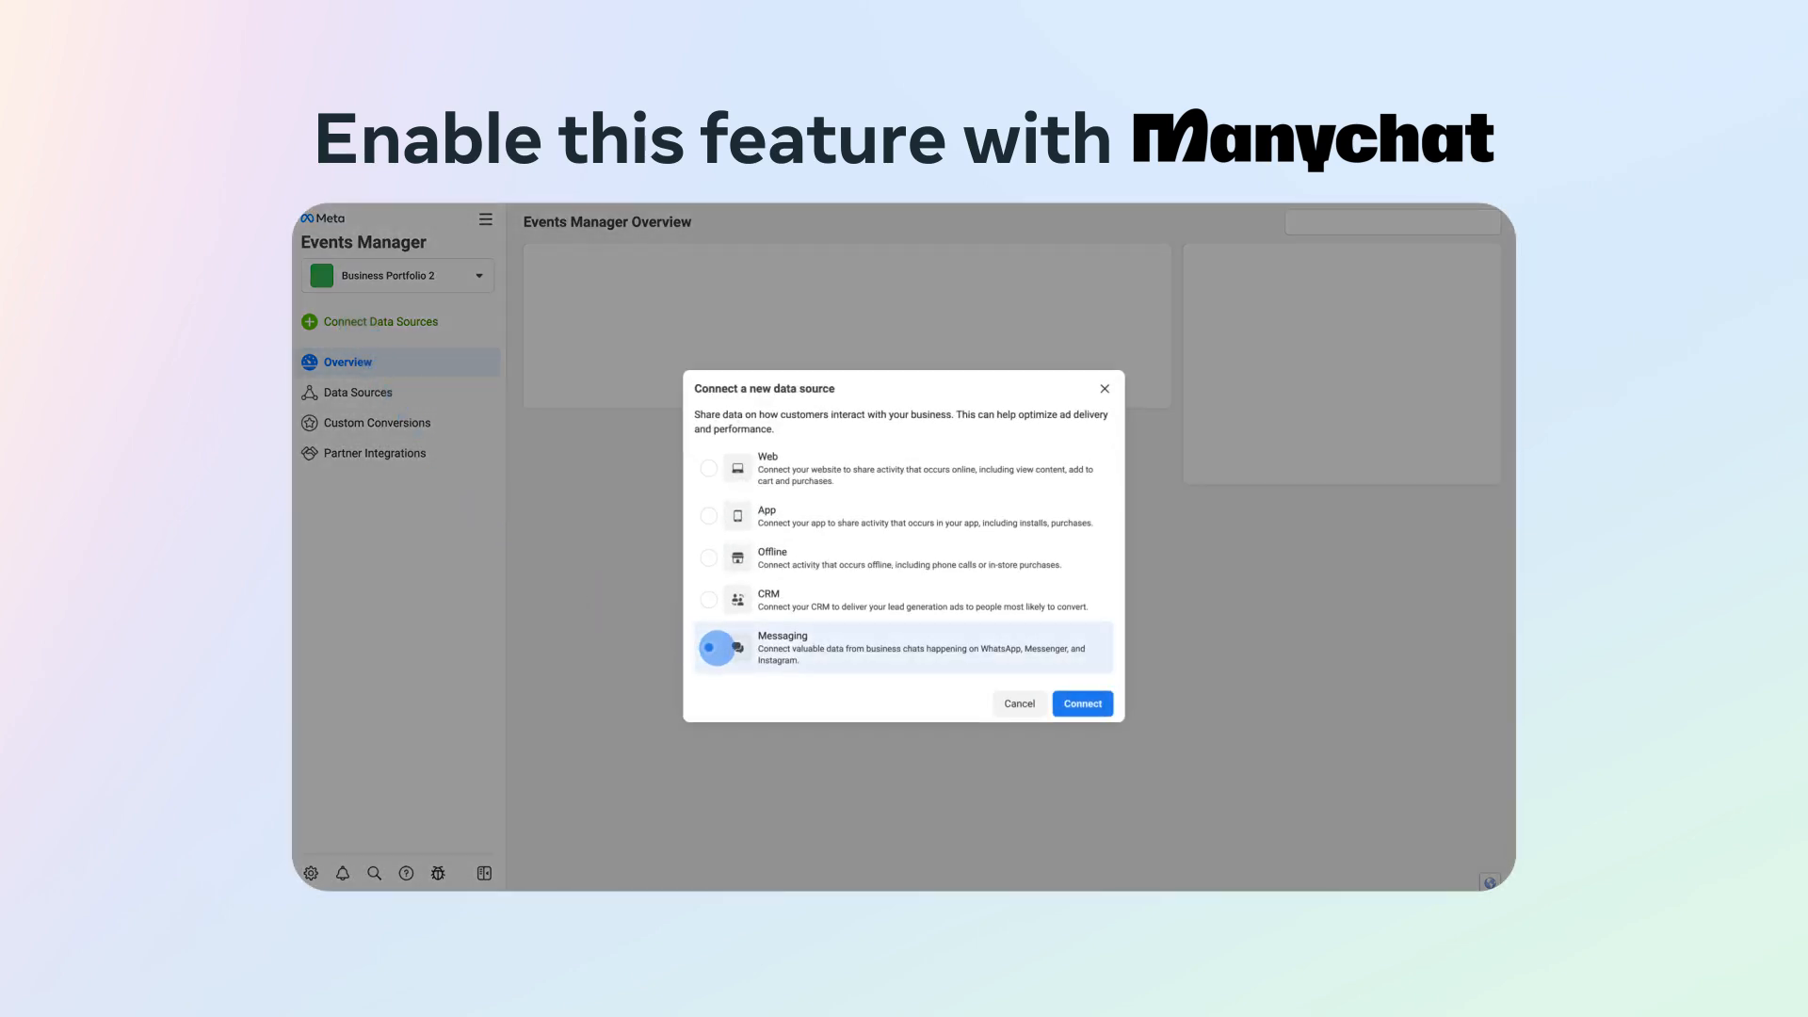
left_click(1081, 703)
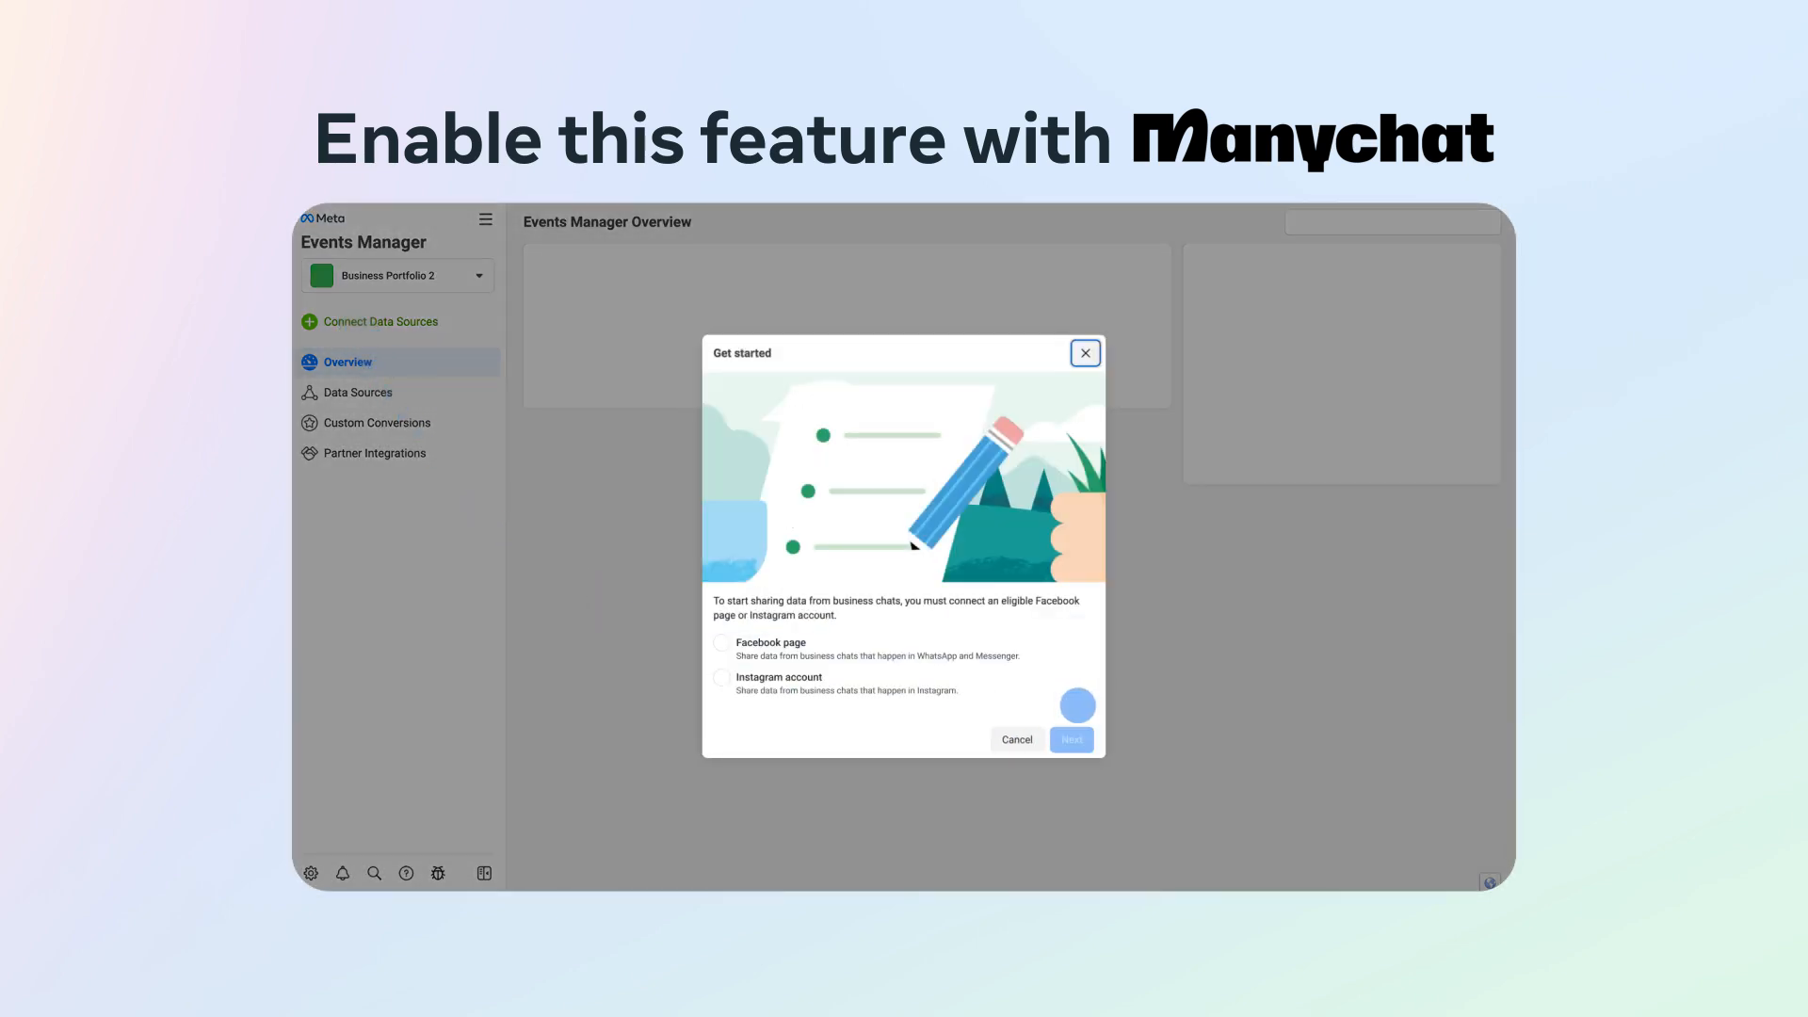
left_click(721, 677)
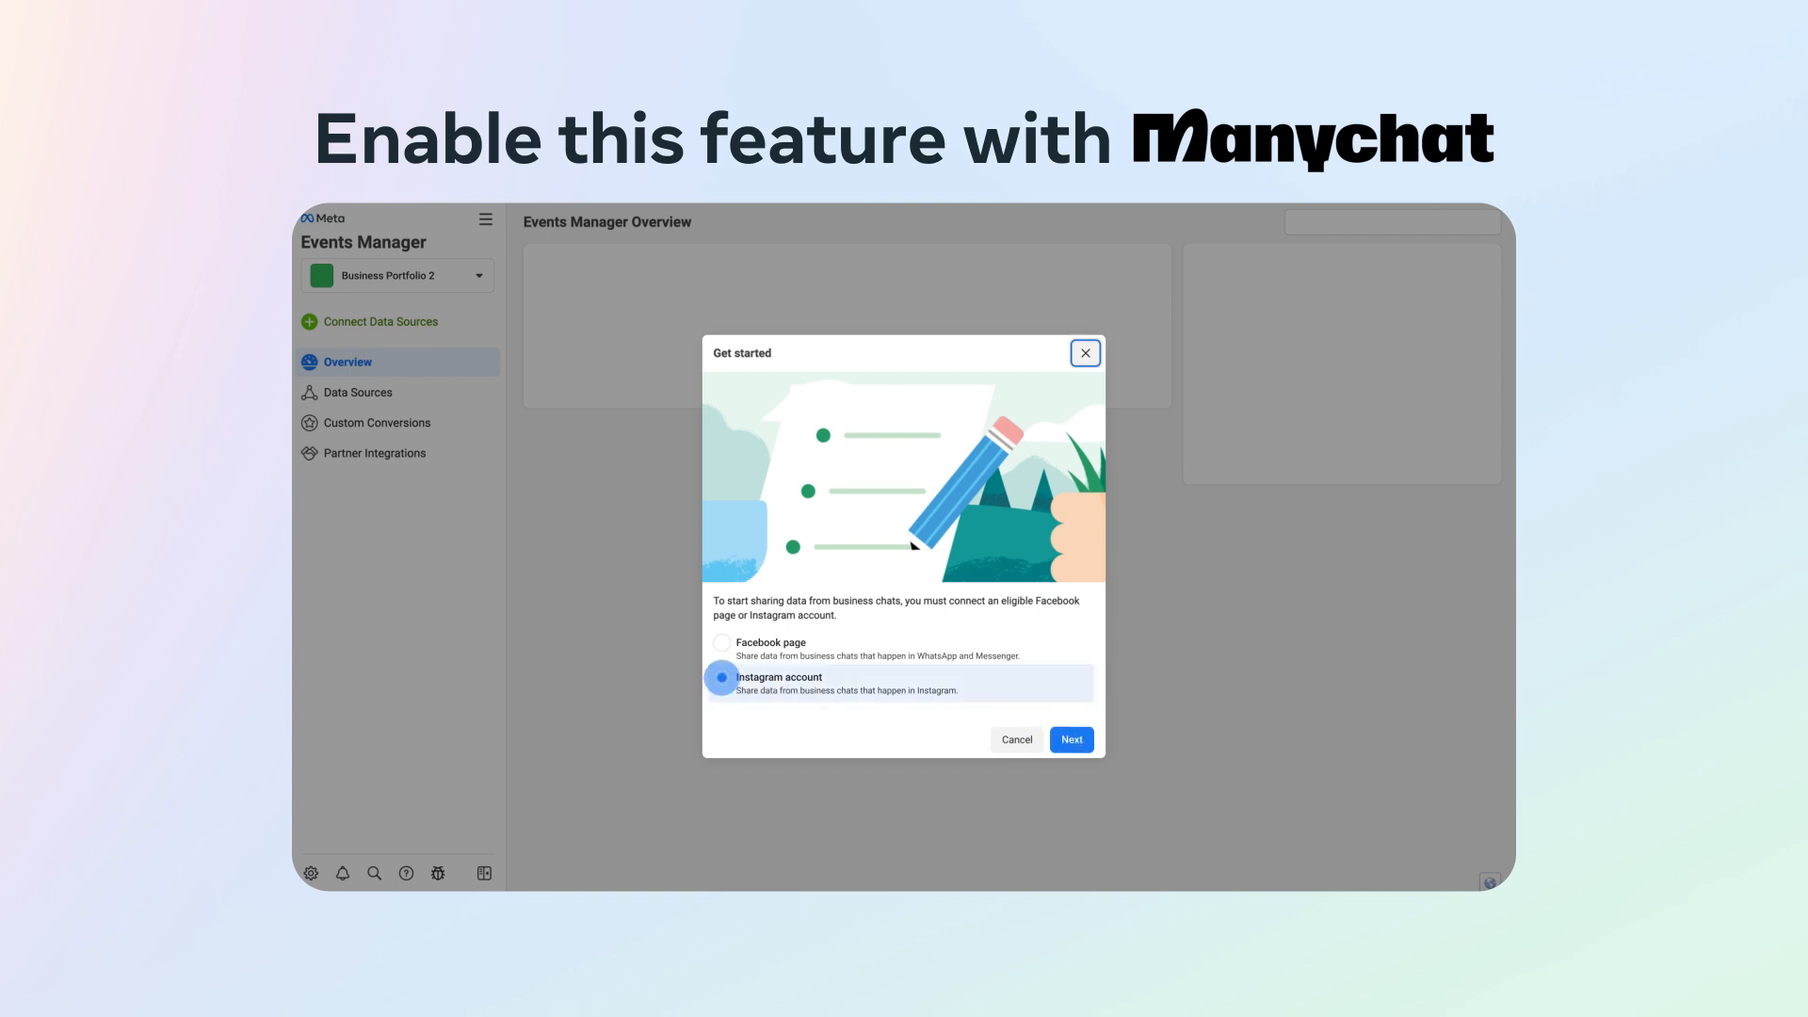
left_click(1070, 738)
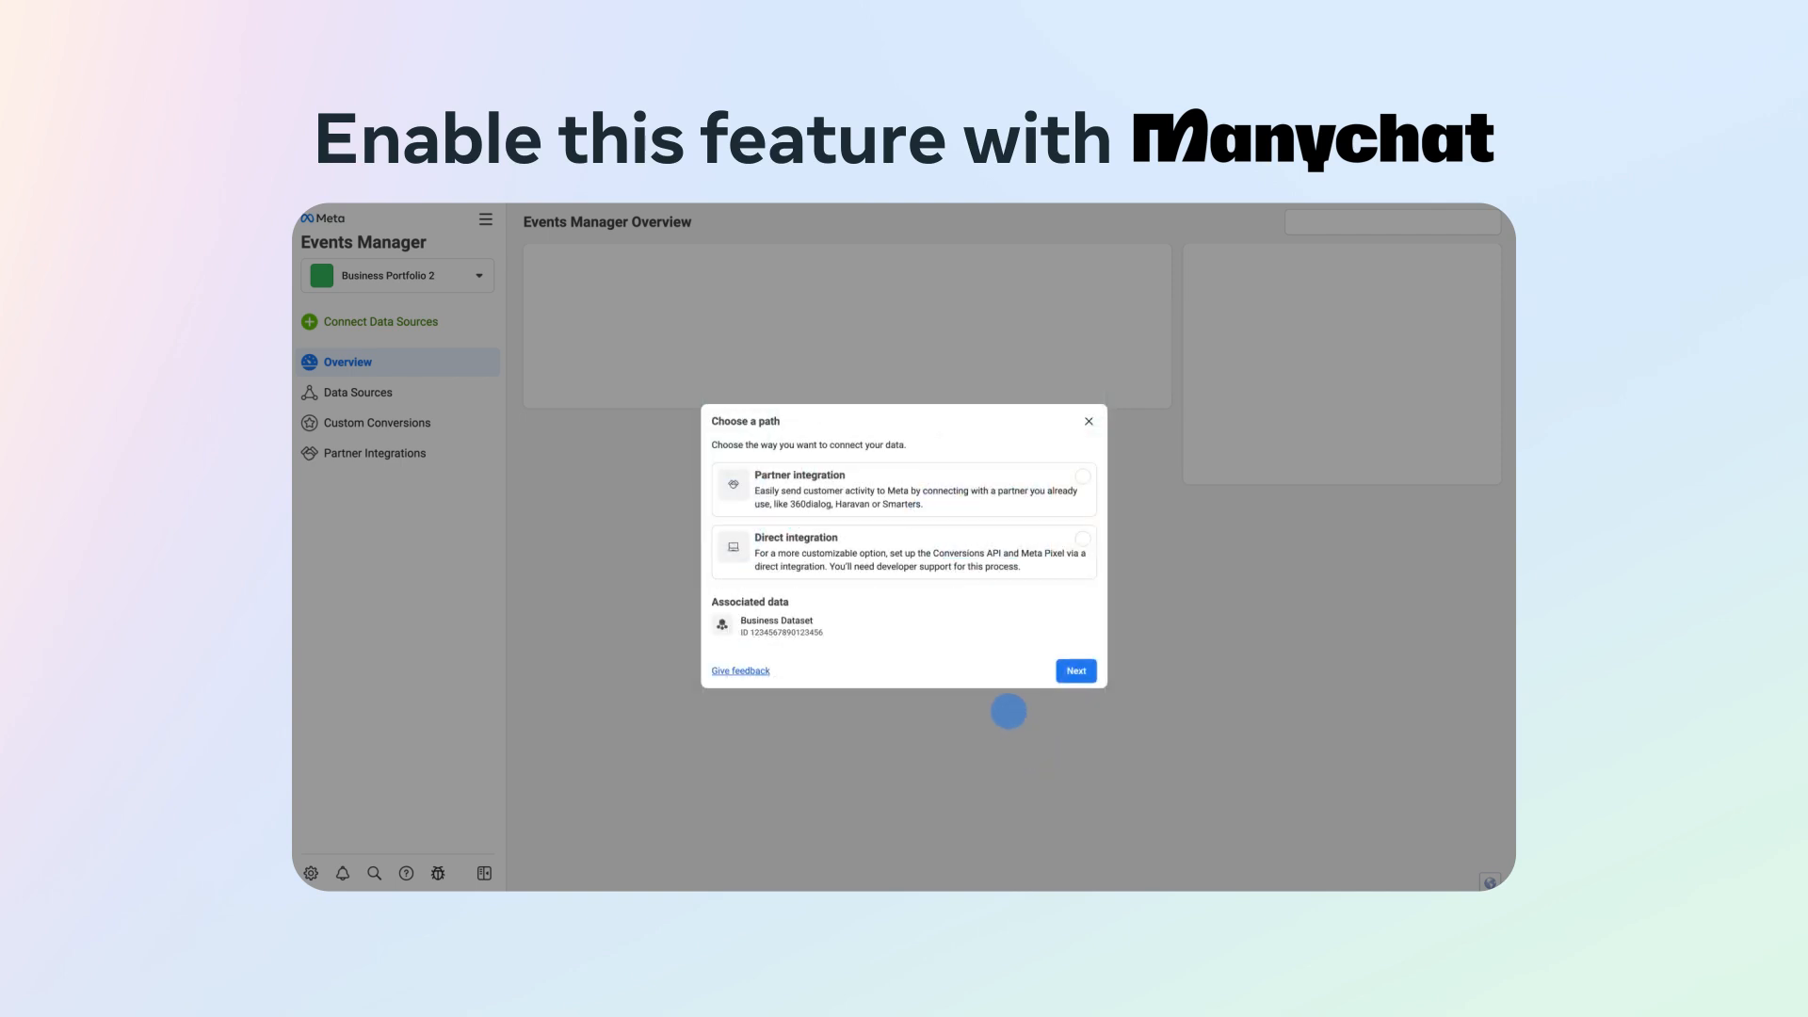
Finish setup as a direct Conversions API integration, accepting the default event parameters
left_click(902, 552)
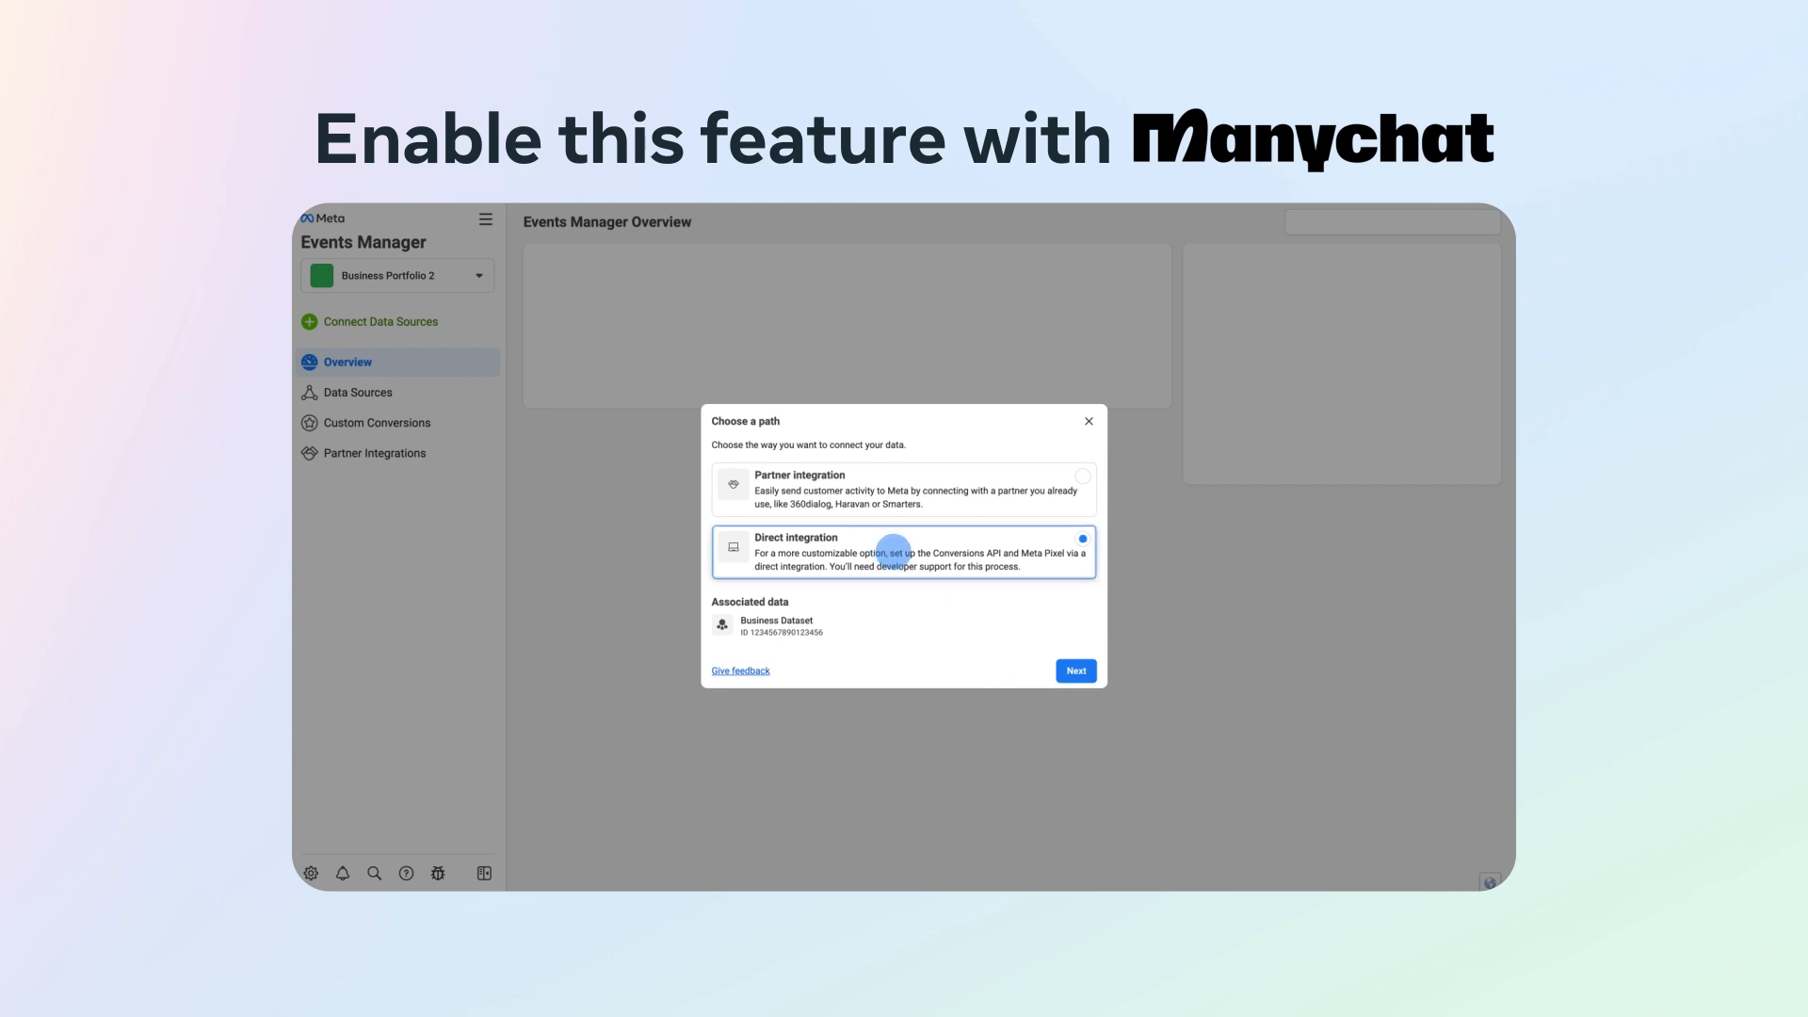
left_click(1074, 670)
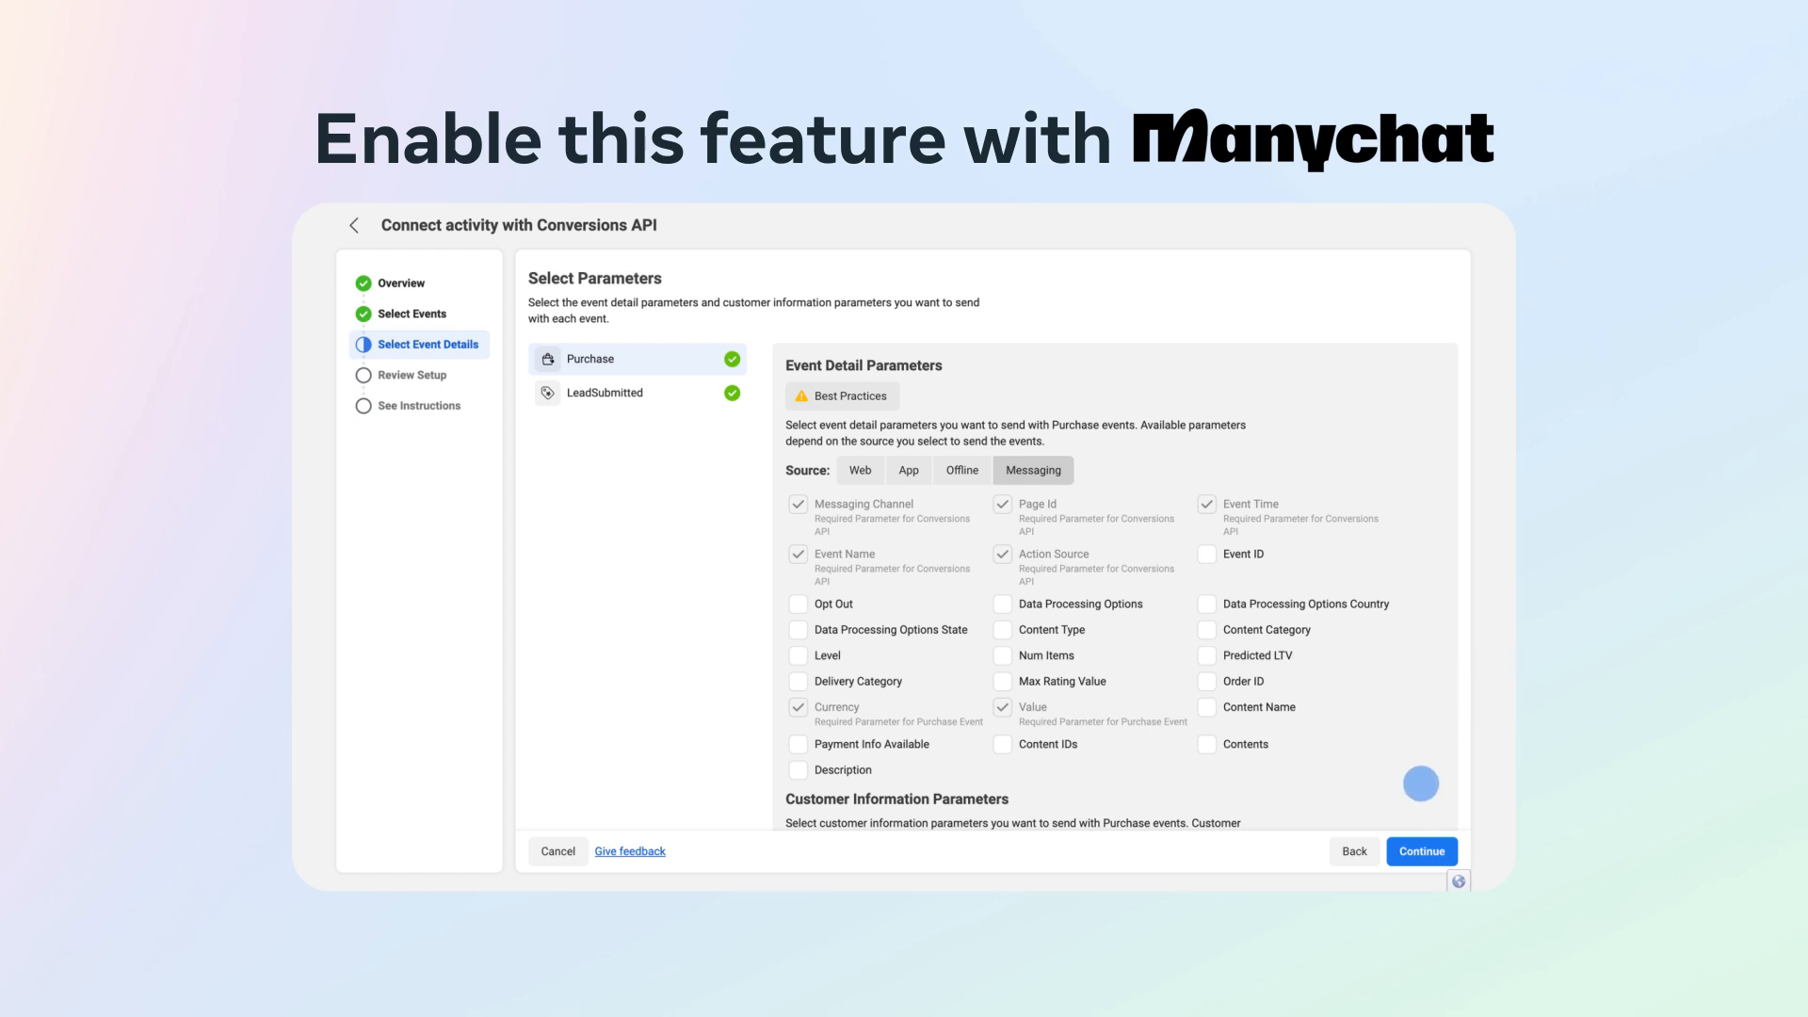
left_click(1419, 851)
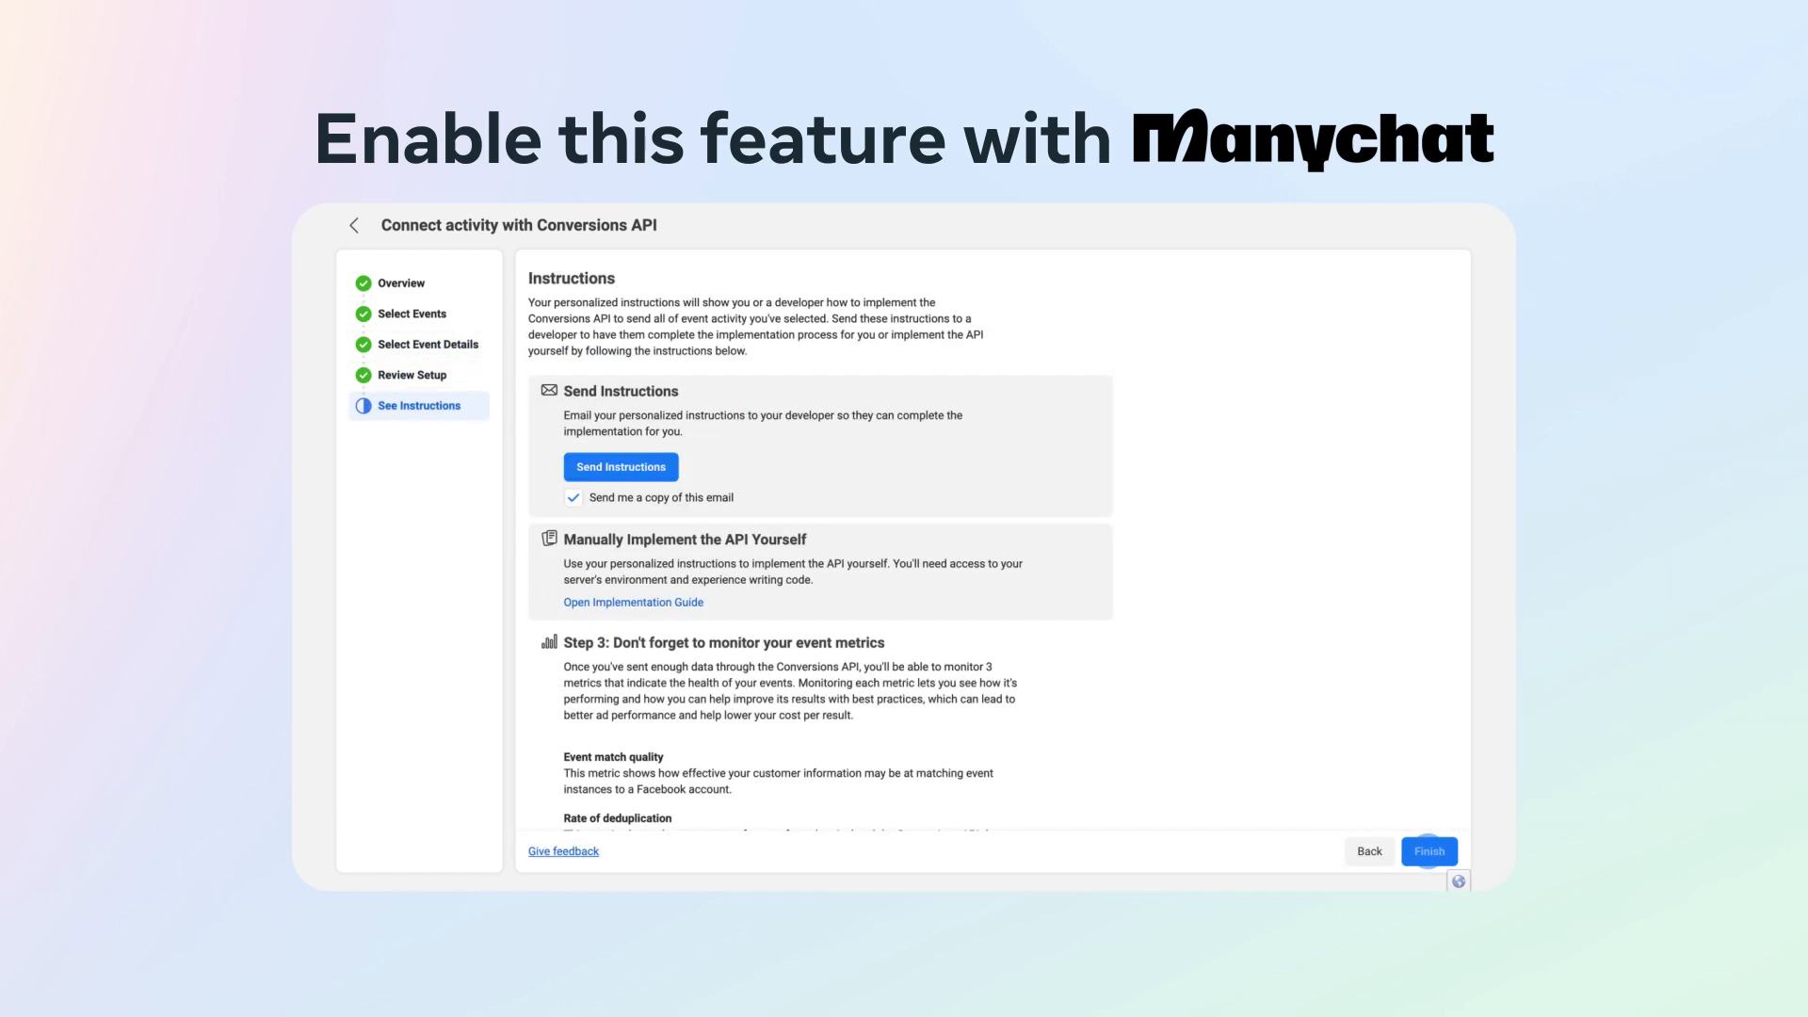
left_click(1429, 851)
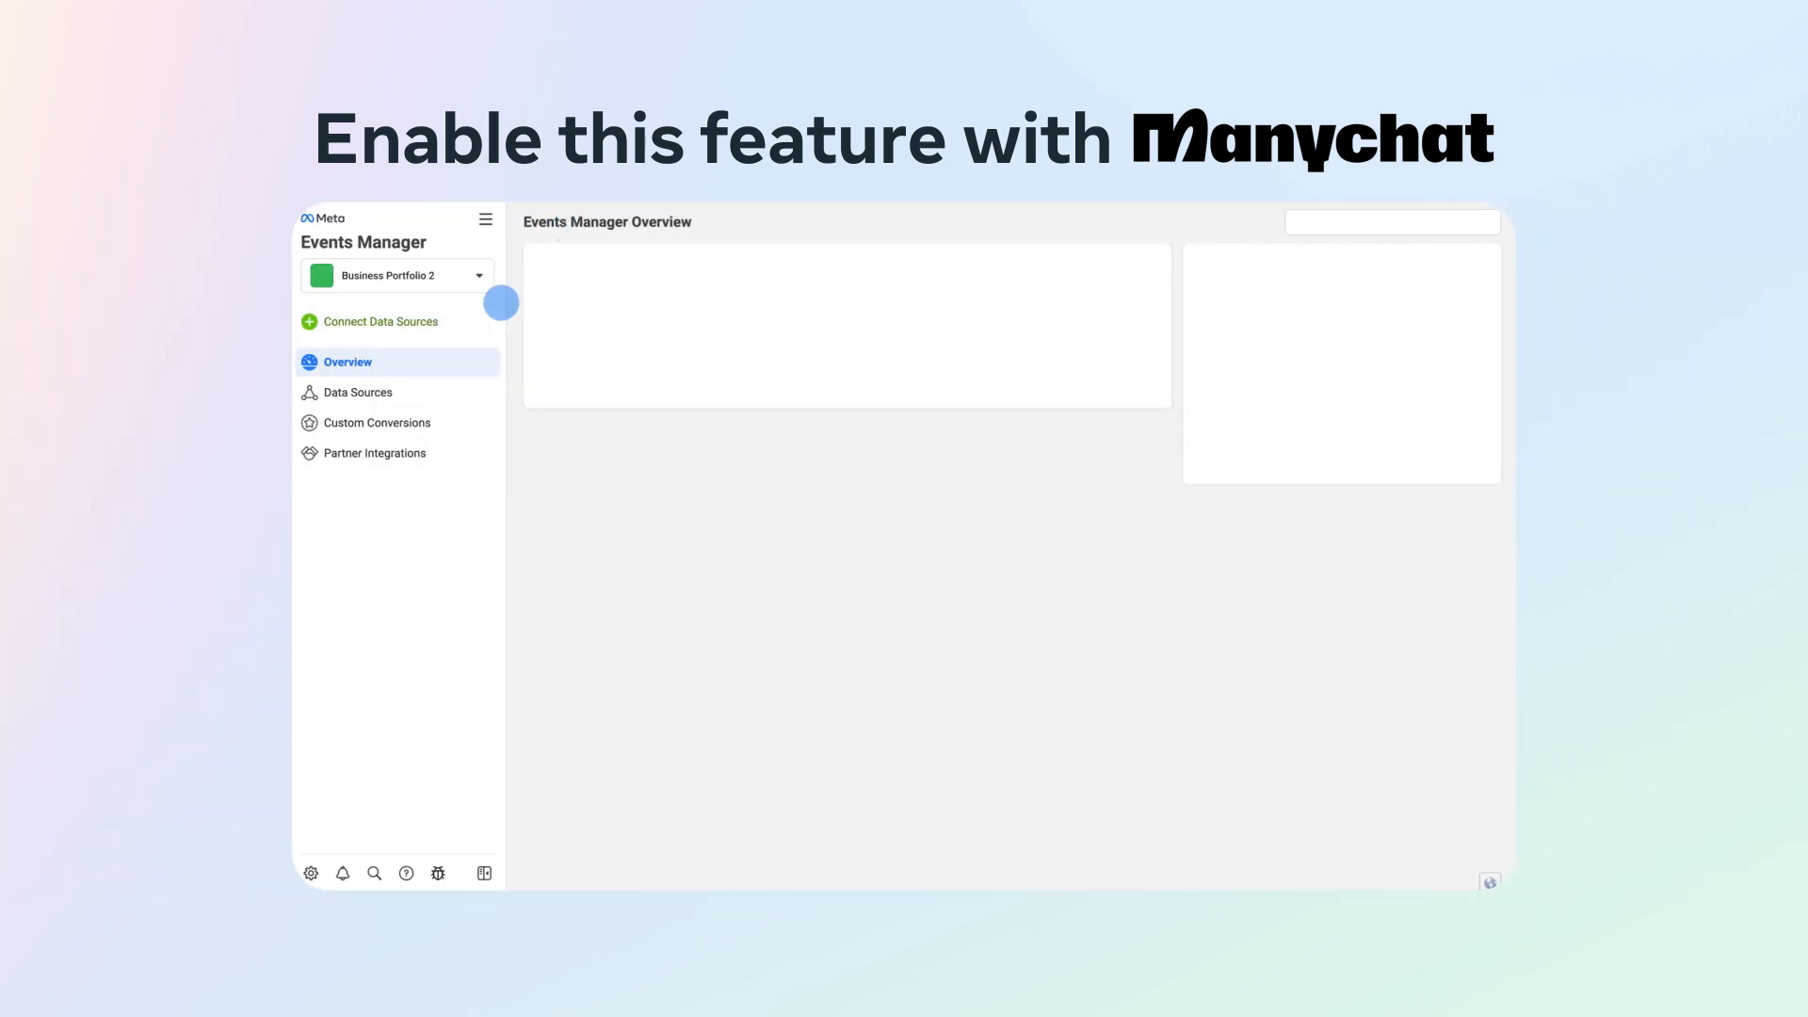
Show the Business Dataset's settings from Data Sources, down to the dataset ID and Conversions API section
left_click(355, 392)
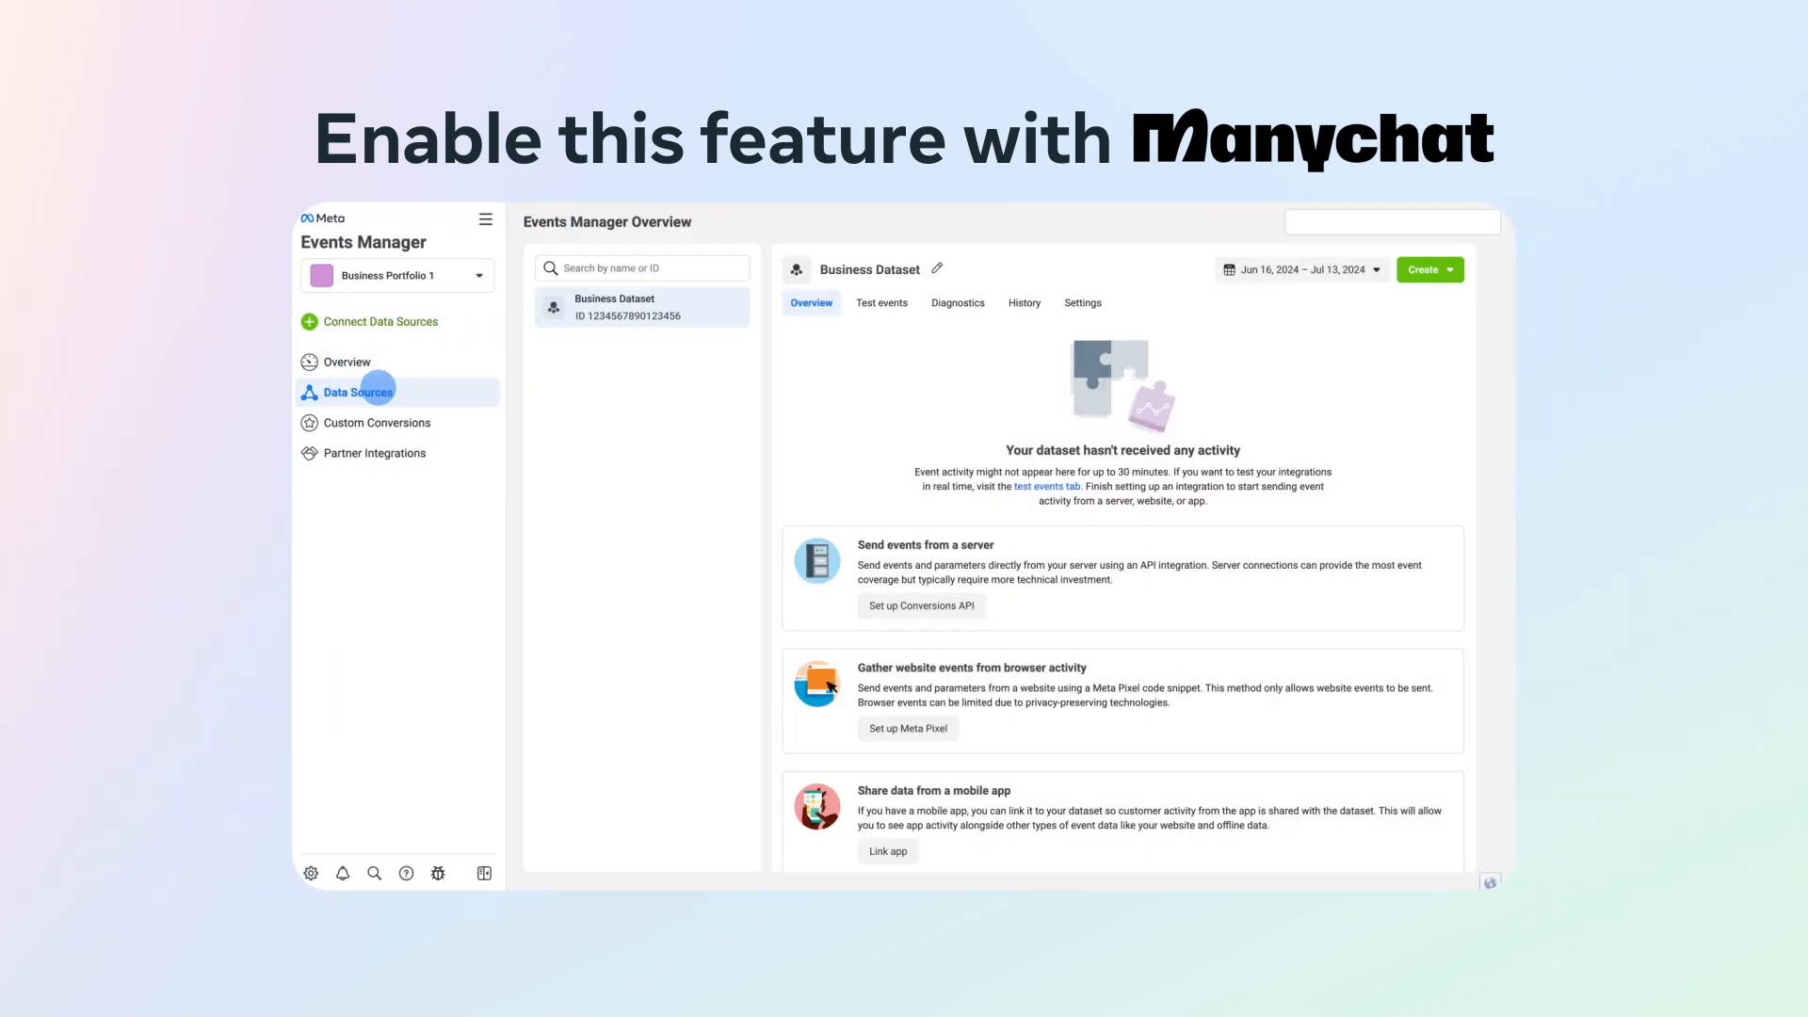
left_click(1080, 301)
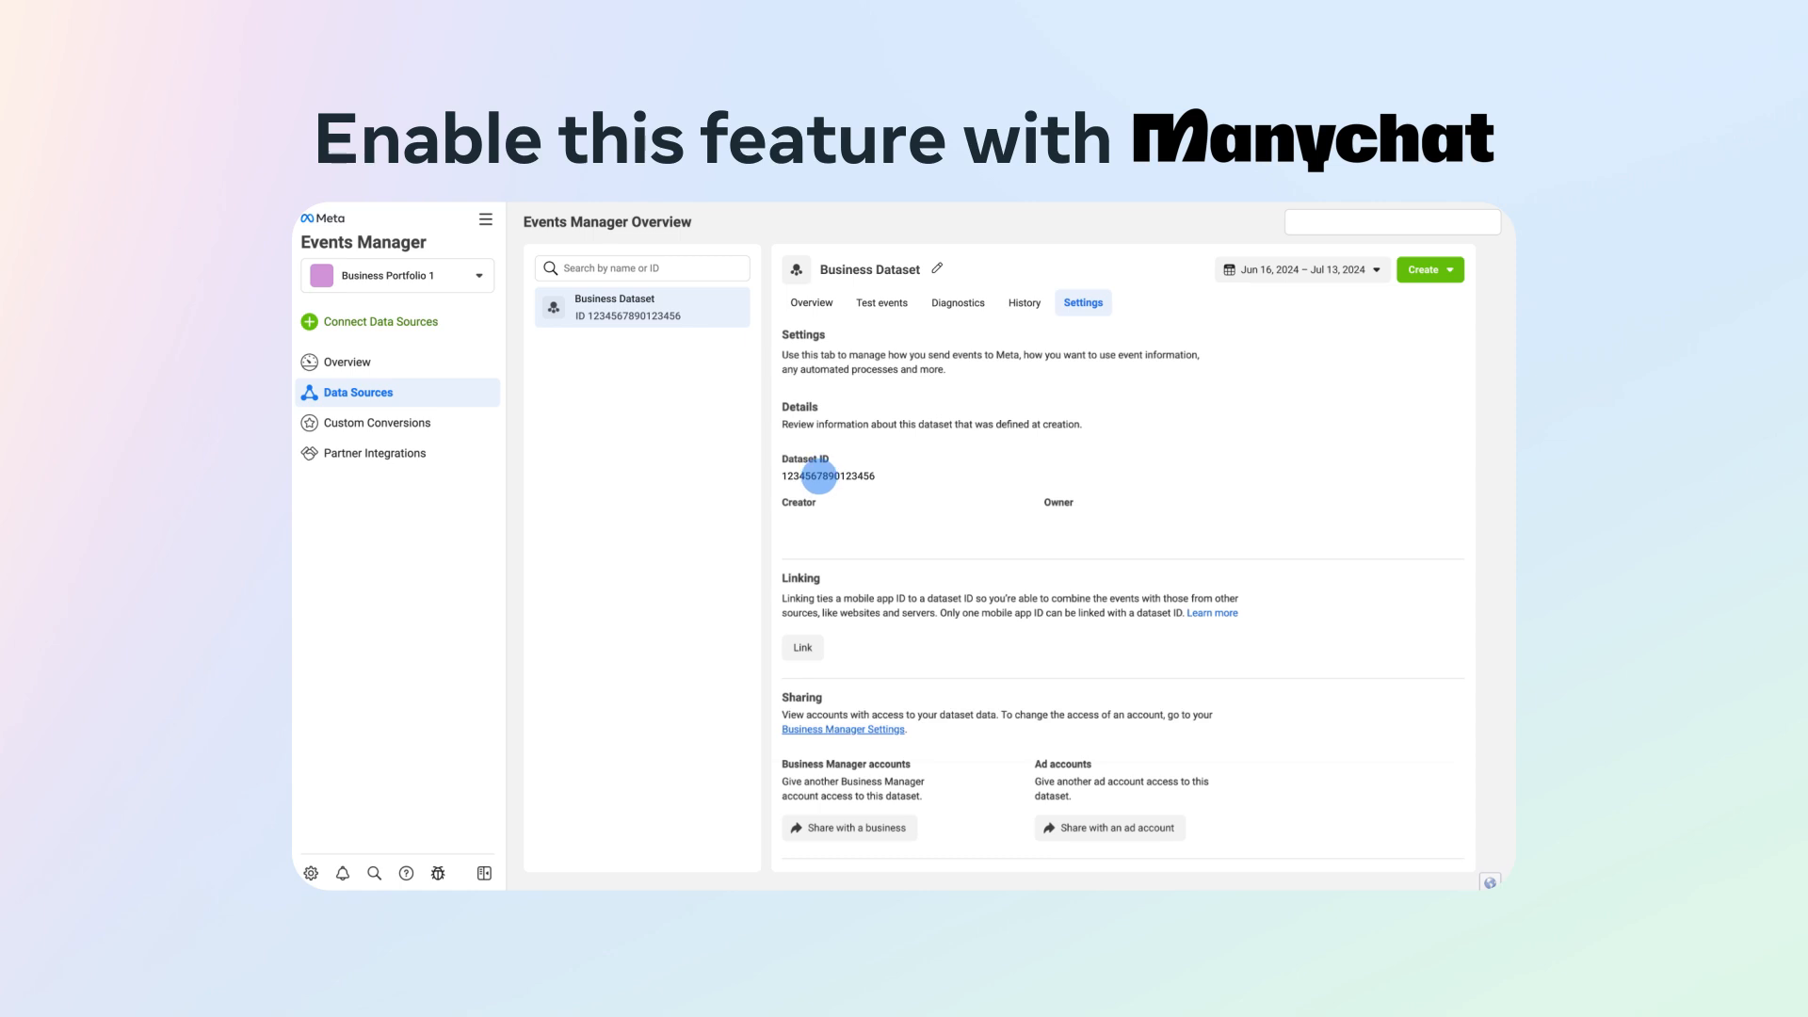
scroll("down", 3)
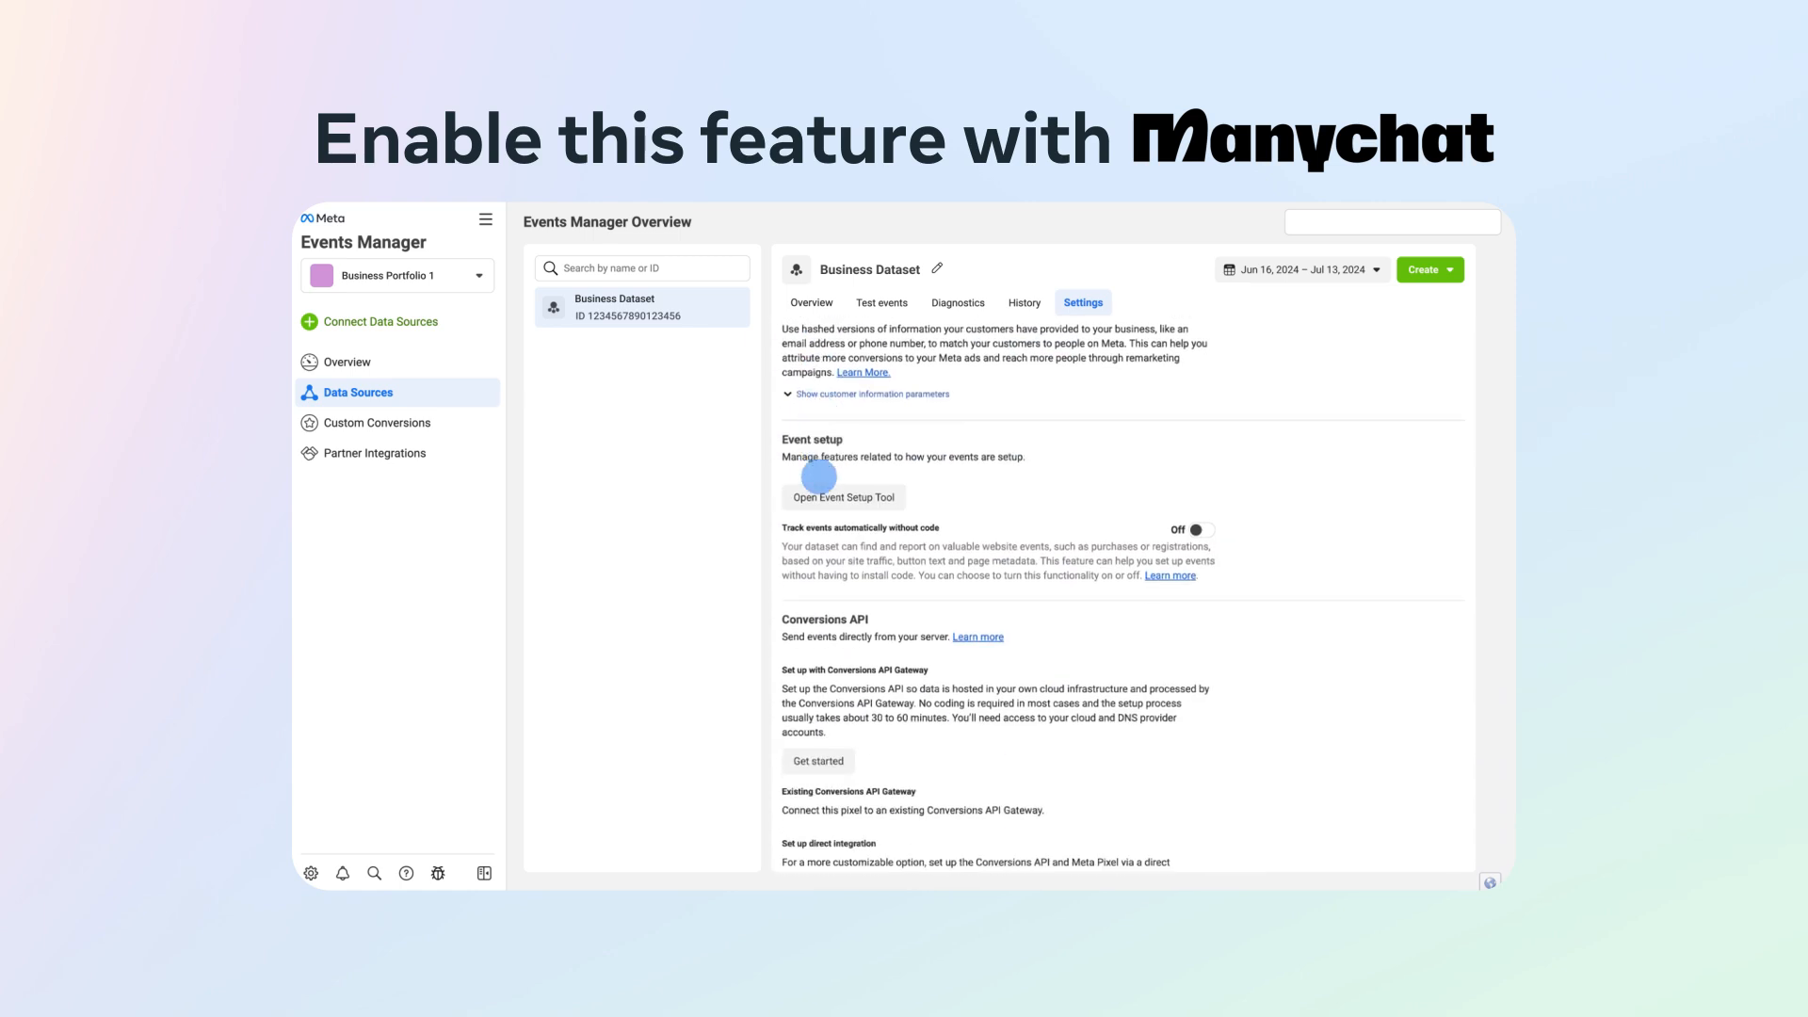
scroll("down", 3)
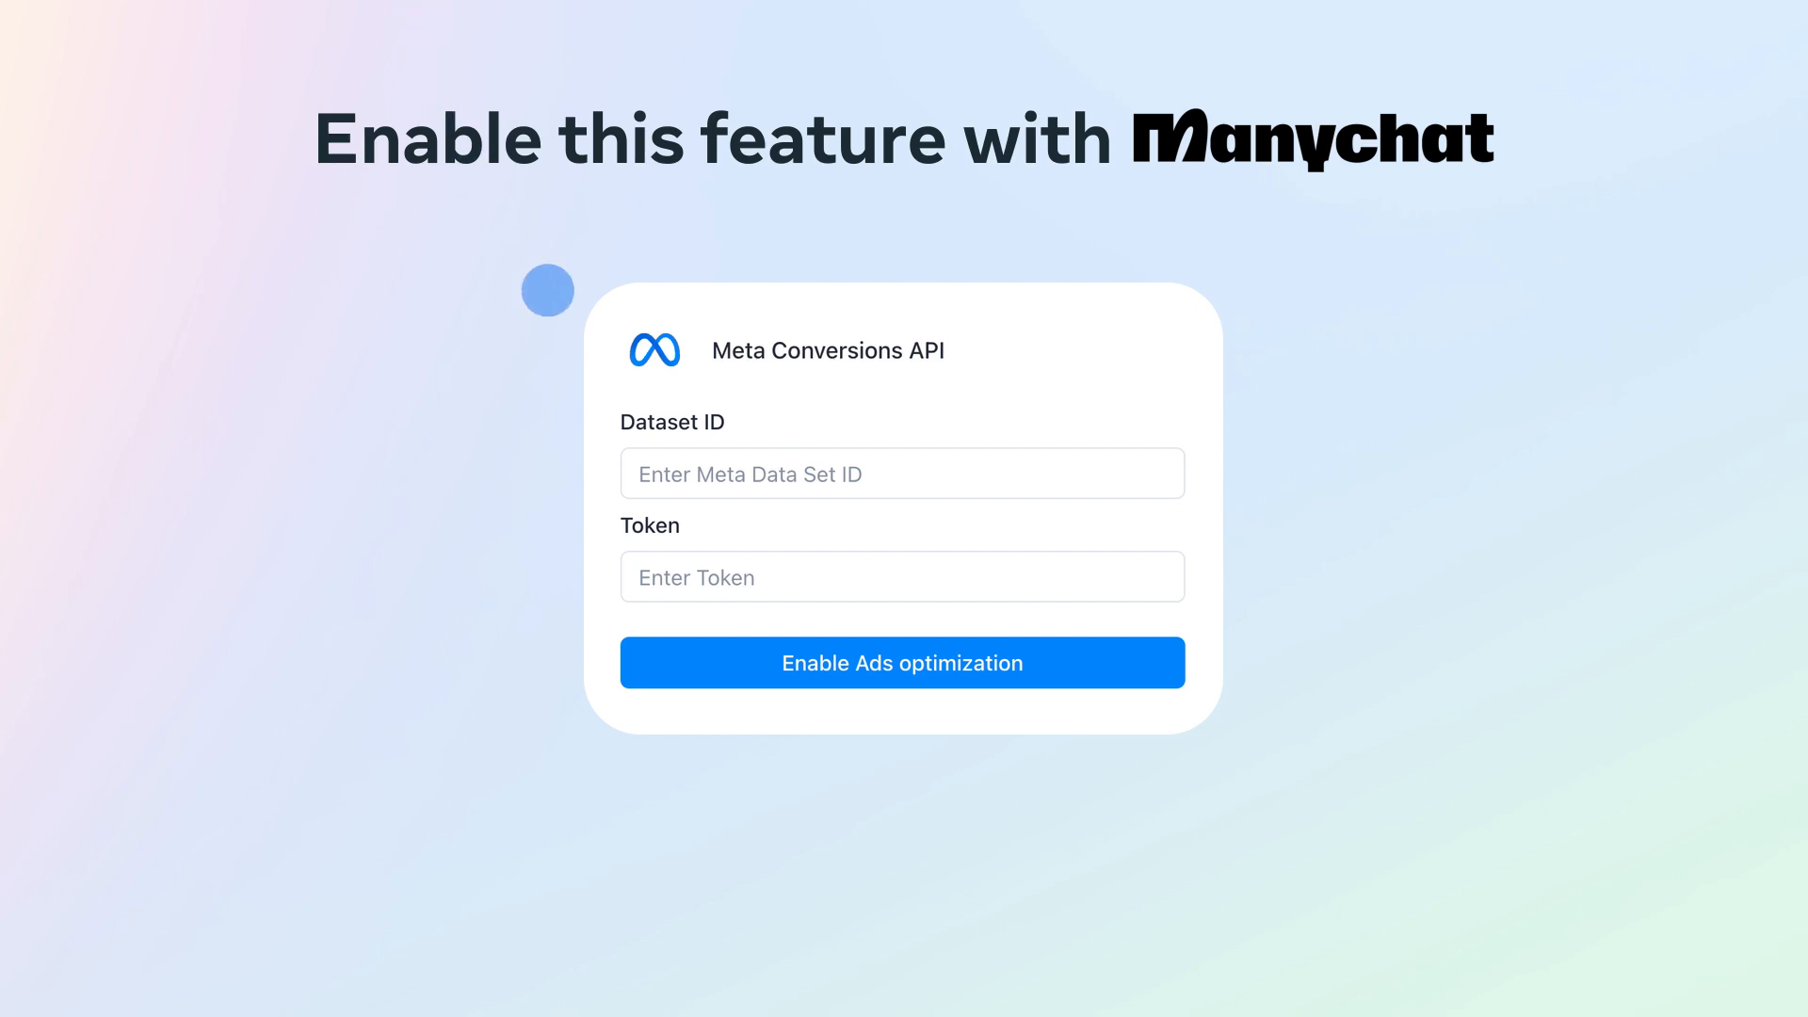
type("1234567890123456")
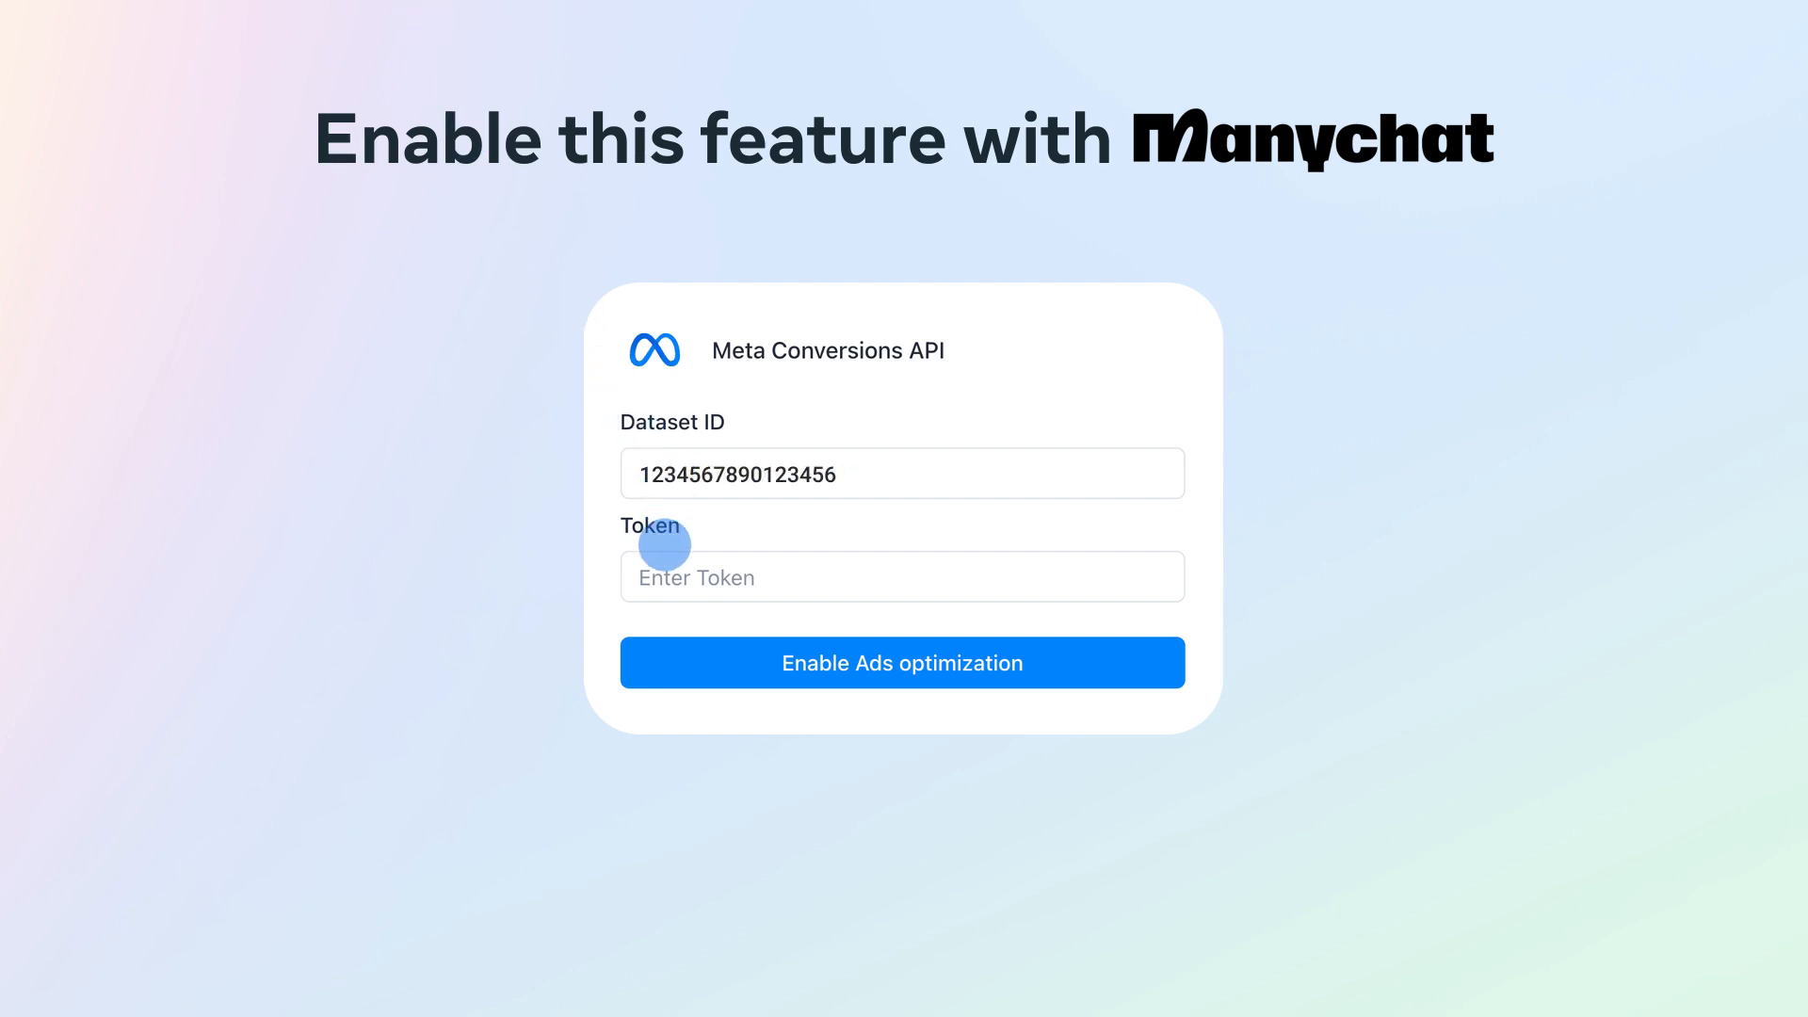